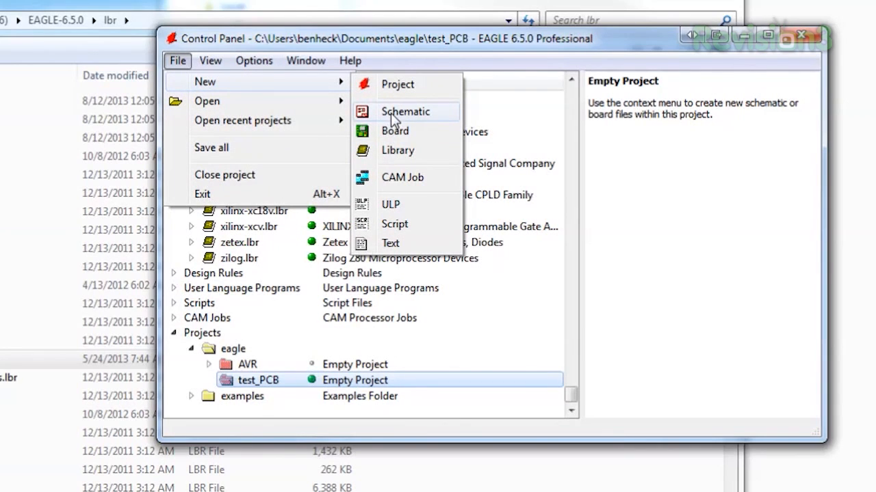
- Create a new empty schematic in the test_PCB project and browse the parts list
left_click(405, 112)
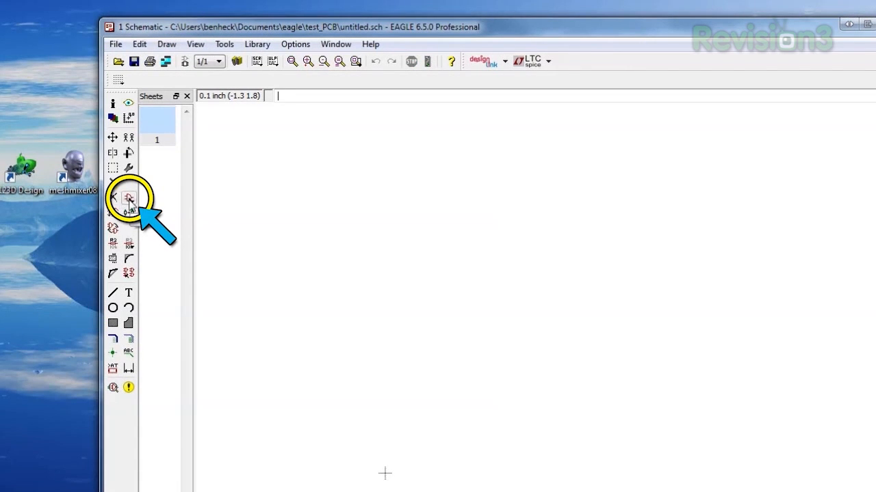
left_click(129, 198)
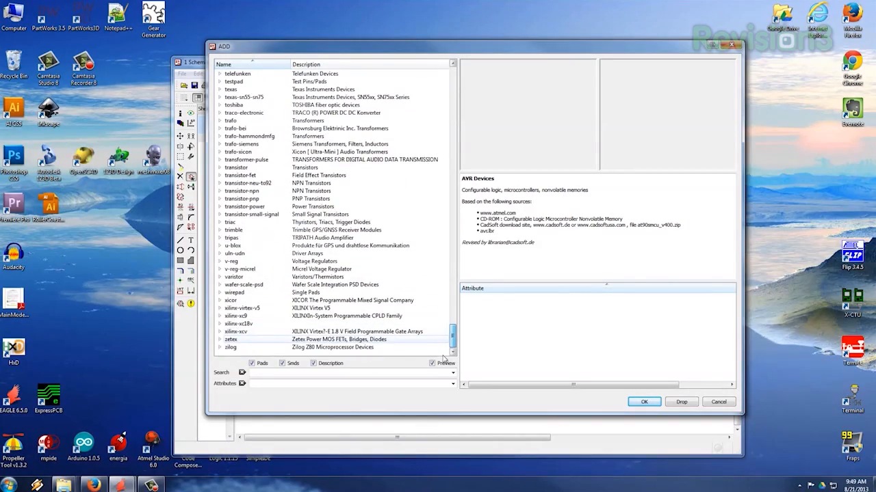
scroll("up", 3)
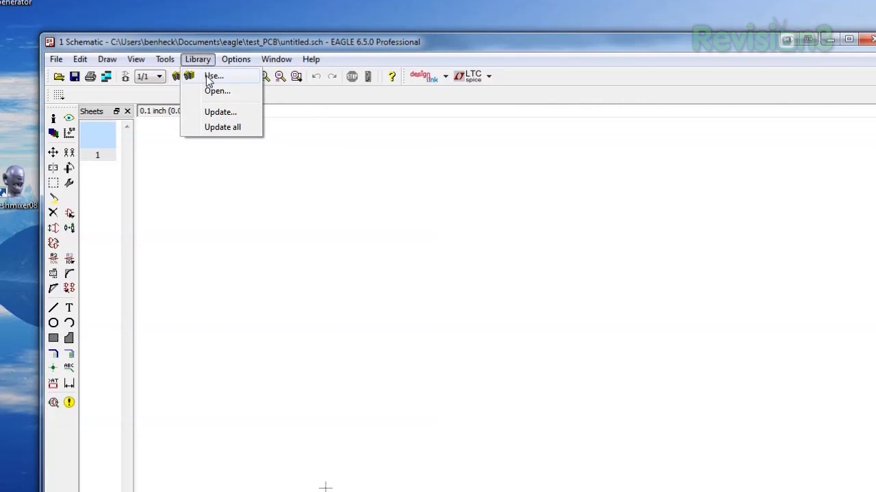
- Load the Atmel element14 .lbr library into the schematic editor
left_click(214, 77)
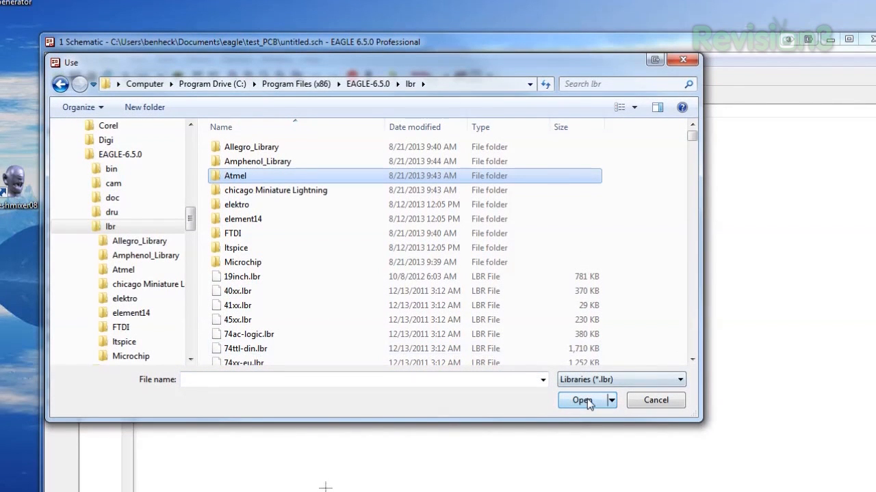
double_click(236, 175)
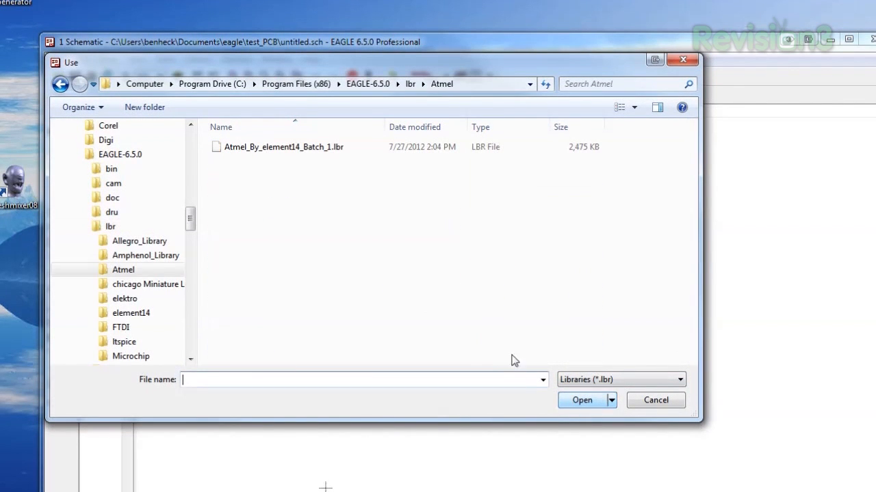
left_click(283, 148)
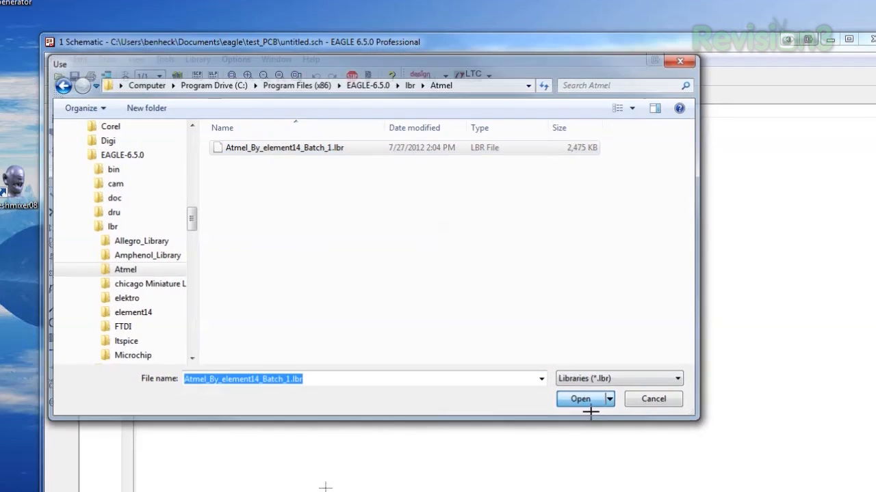
left_click(580, 399)
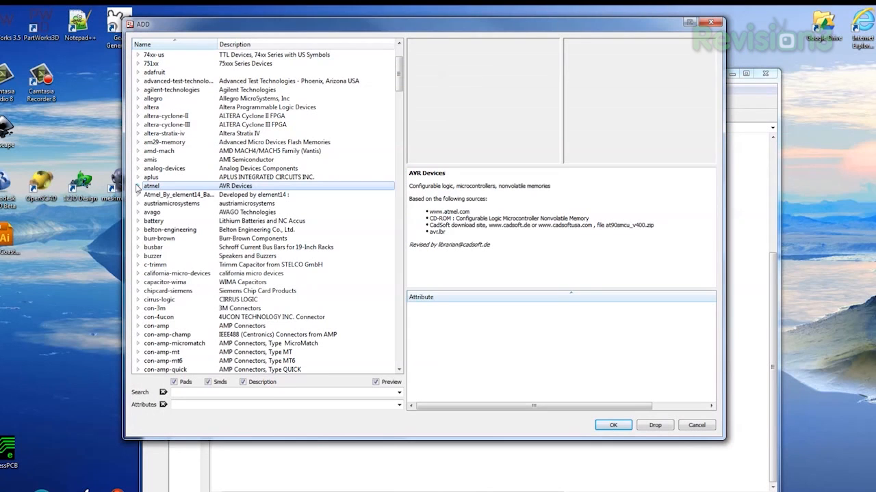
- Add the ATTINY85-20SU microcontroller from the atmel library onto the sheet as U2
left_click(138, 194)
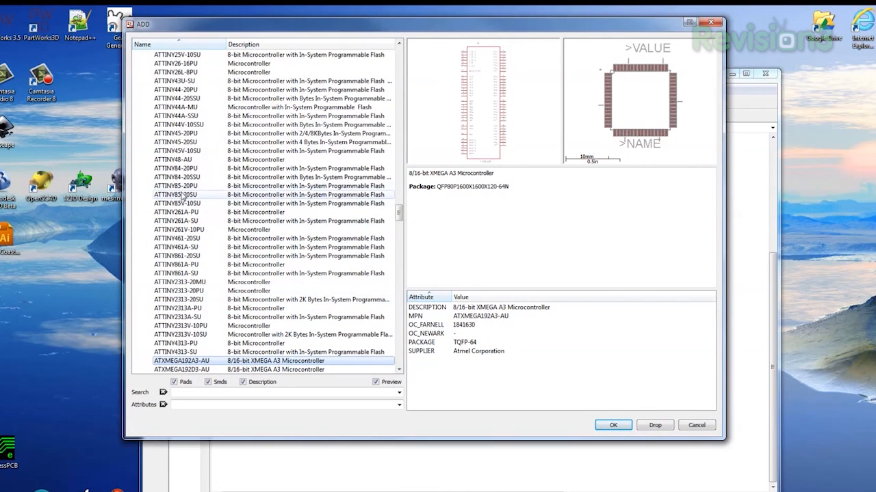
left_click(175, 194)
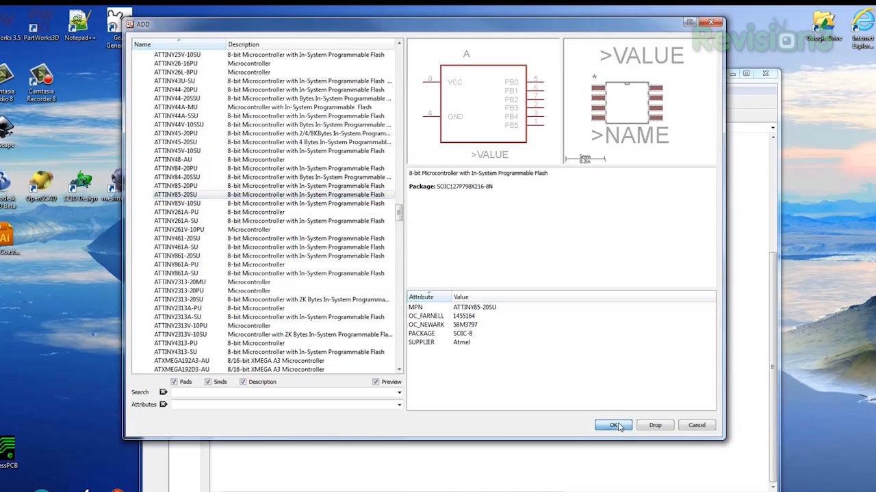
left_click(613, 424)
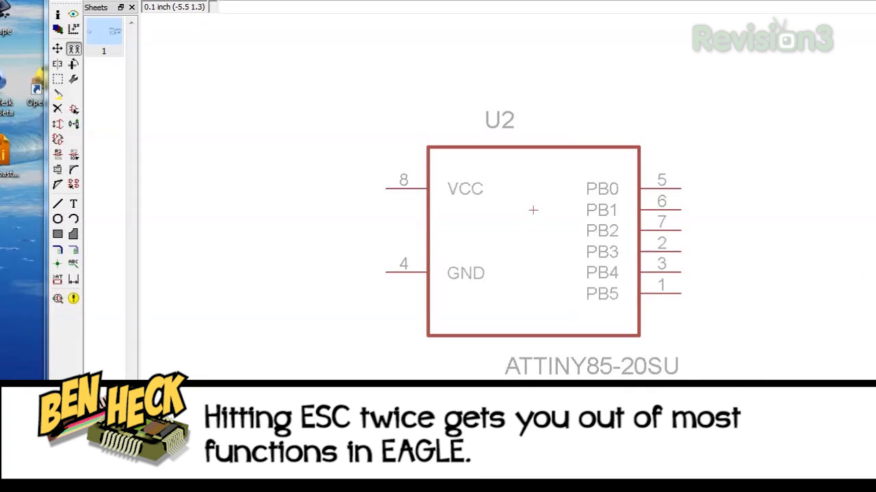
mouse_move(227, 258)
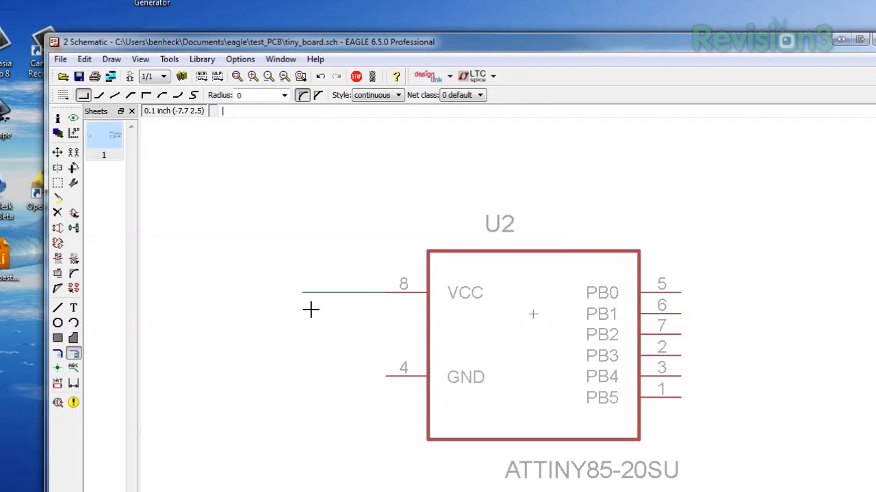
mouse_move(394, 385)
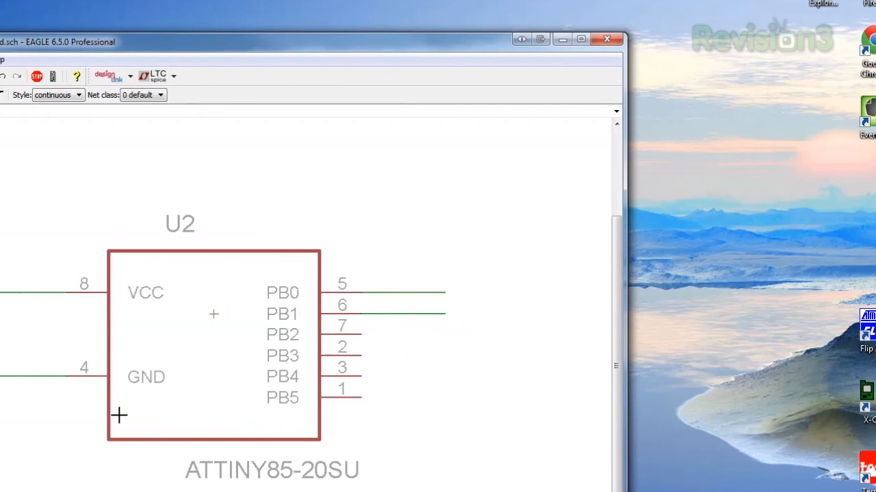
- Draw short net wires from the ATtiny85's PB2 and PB3 pins
left_click(454, 334)
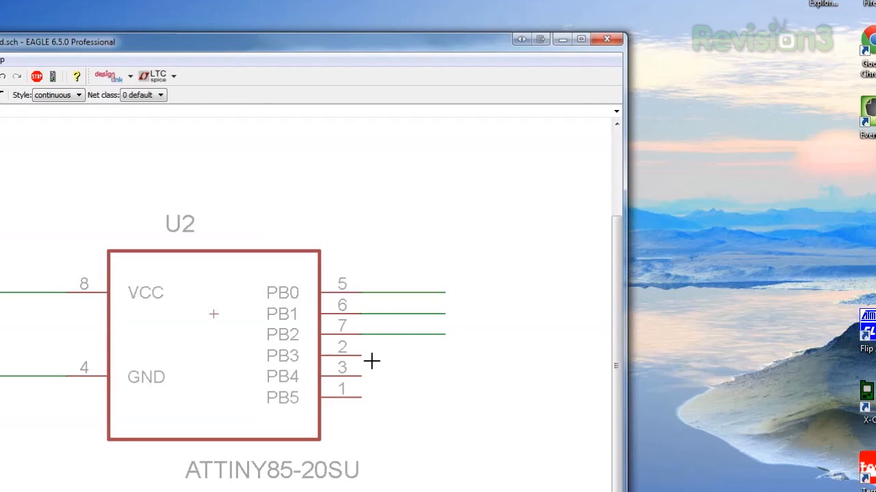
left_click(372, 361)
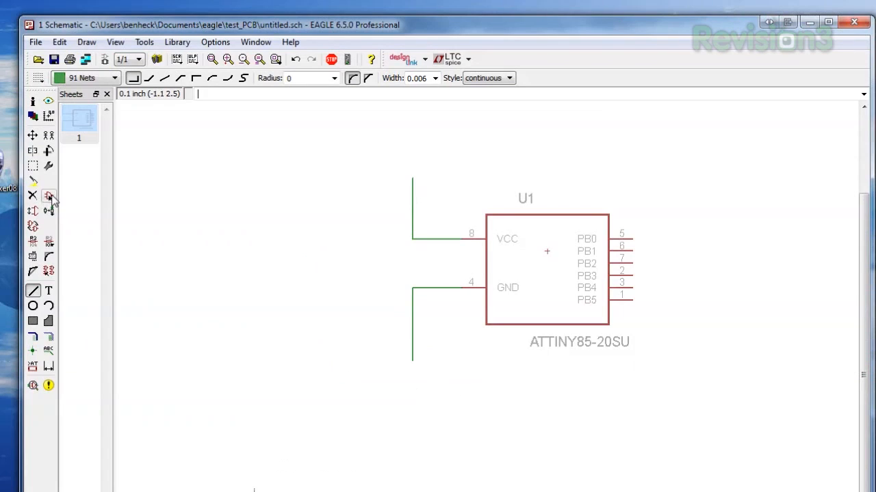
- Place a +5V supply symbol atop the VCC net and rename that net to +5V
left_click(33, 196)
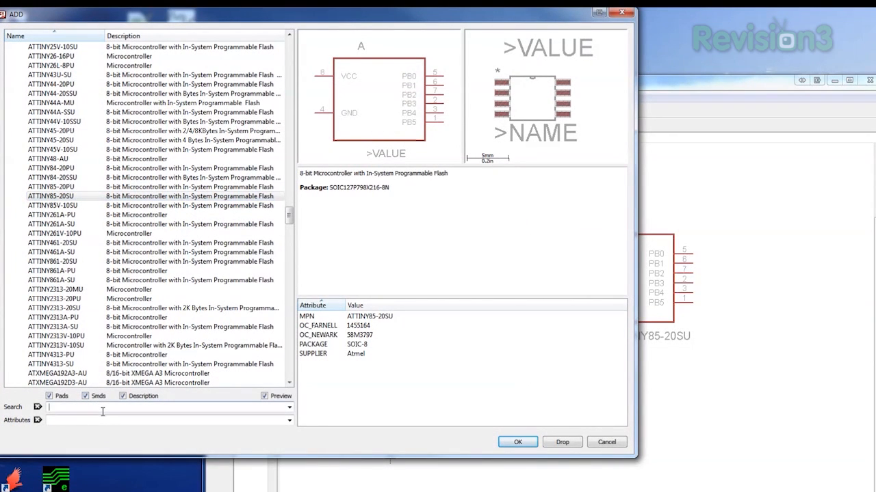
type("supply")
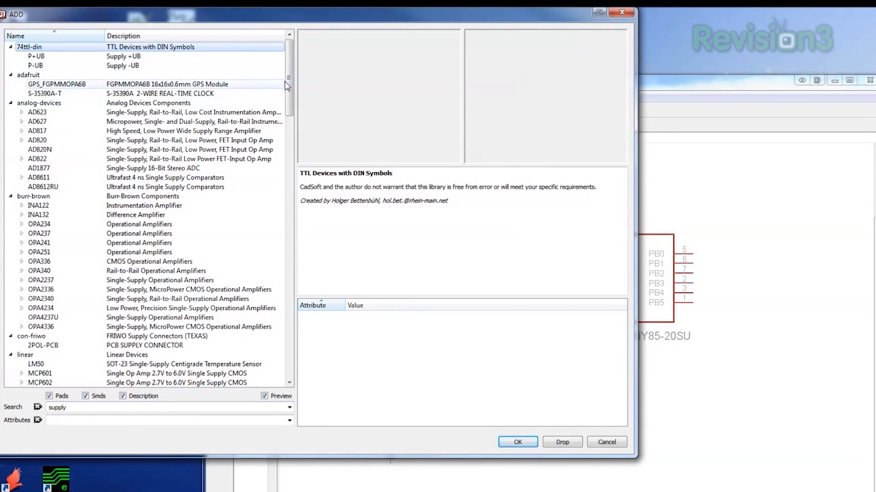
scroll("down", 3)
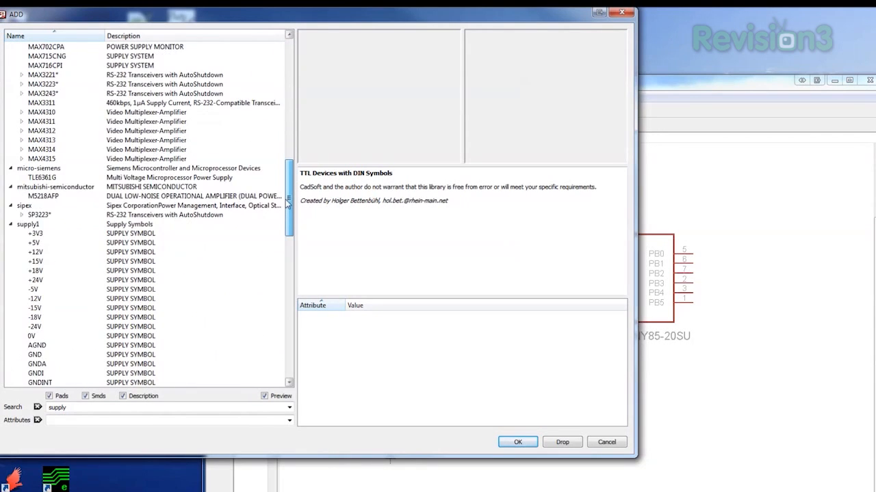
scroll("down", 3)
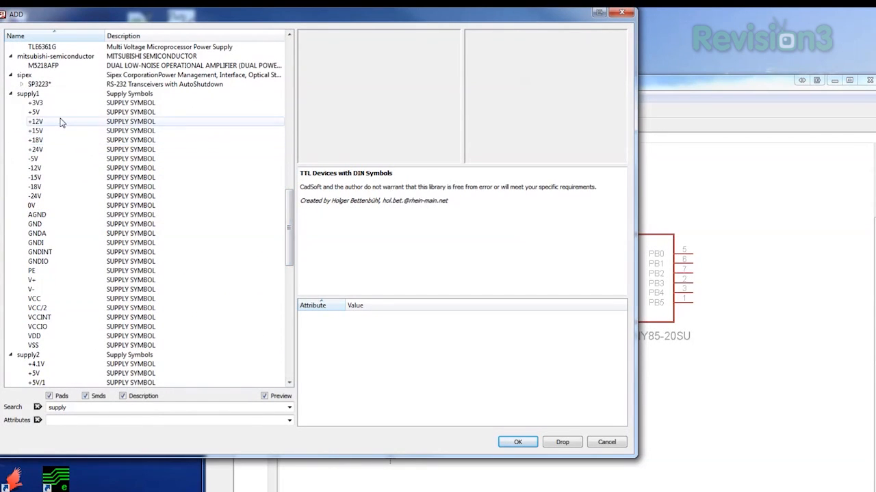
left_click(34, 113)
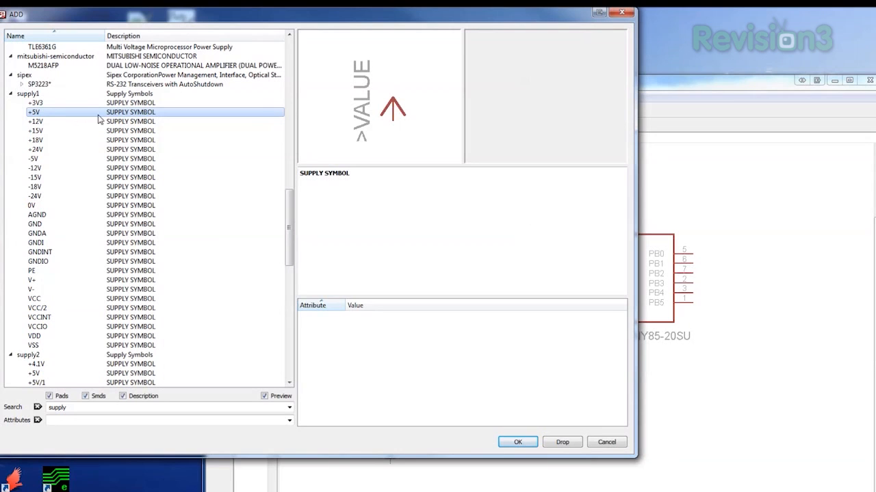
left_click(517, 442)
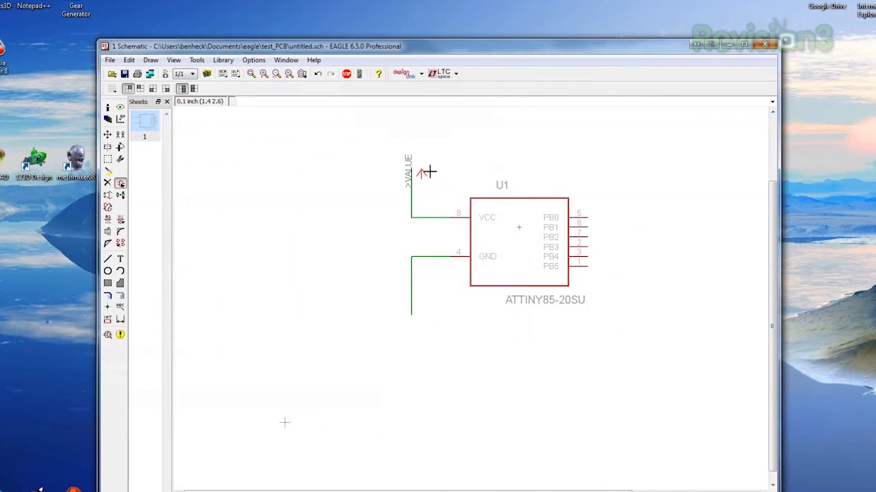
left_click(427, 171)
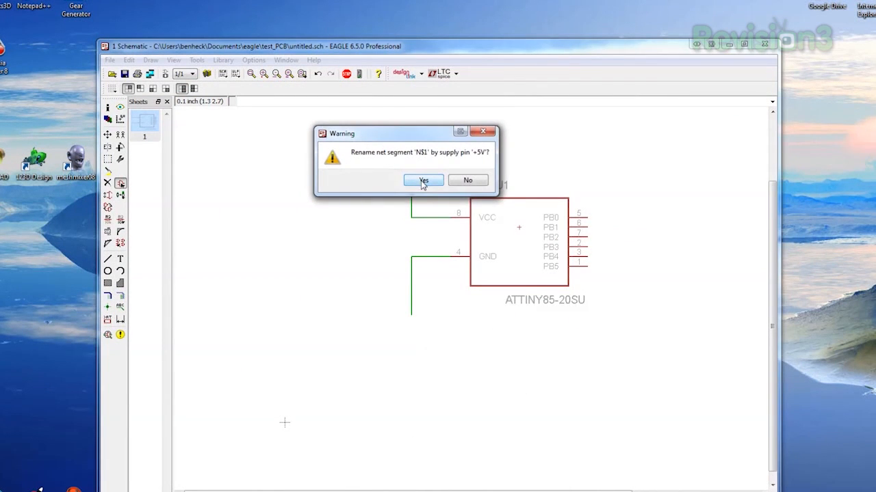
mouse_move(407, 205)
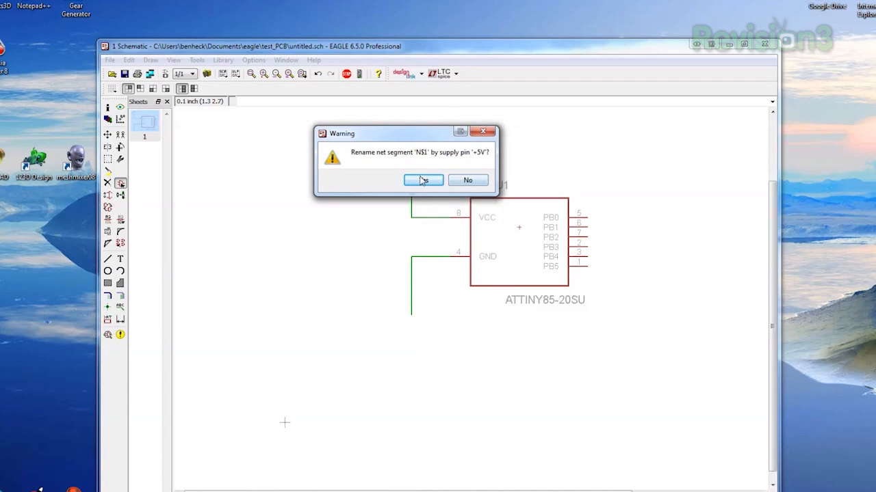
left_click(422, 181)
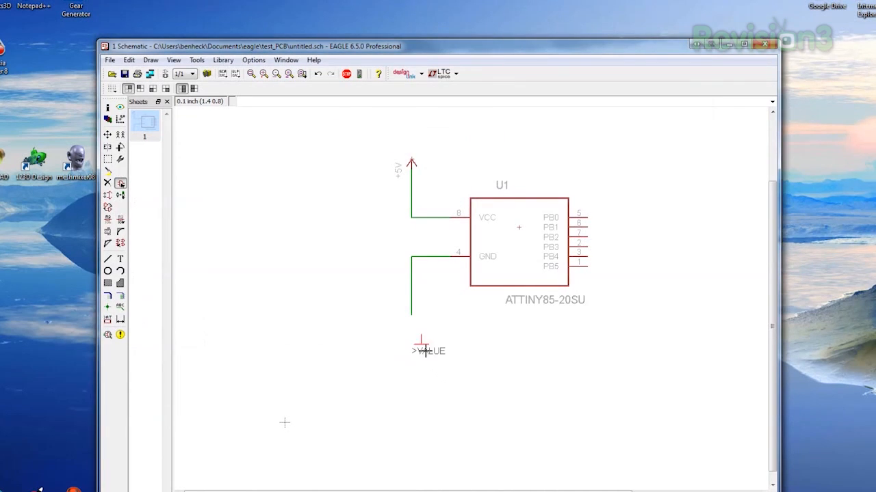
- Place a GND symbol below the GND net and rename that net to GND
left_click(422, 350)
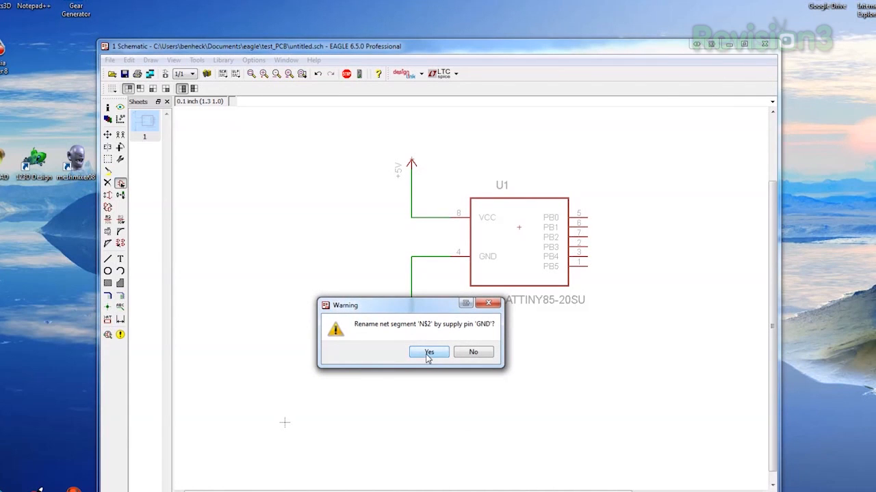
left_click(430, 352)
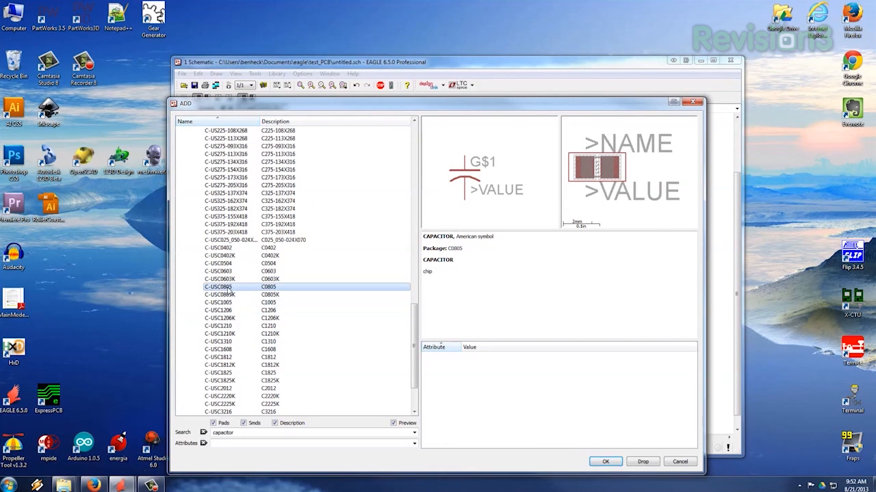
- Add a C-US 0805 capacitor C1, align it, and net its leads to +5V and GND
left_click(219, 294)
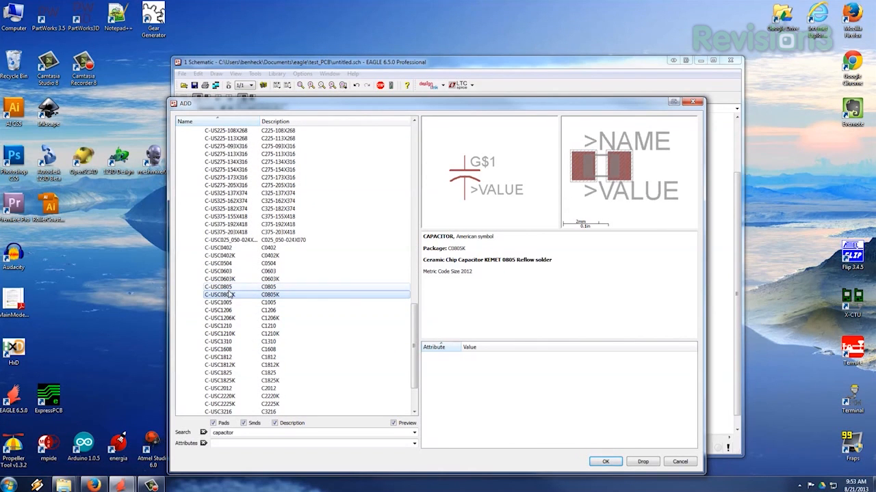
left_click(605, 461)
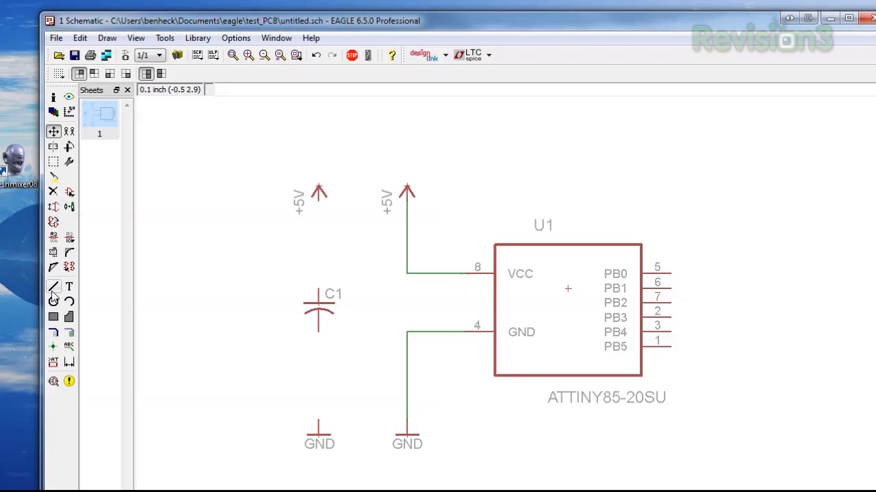
left_click(53, 287)
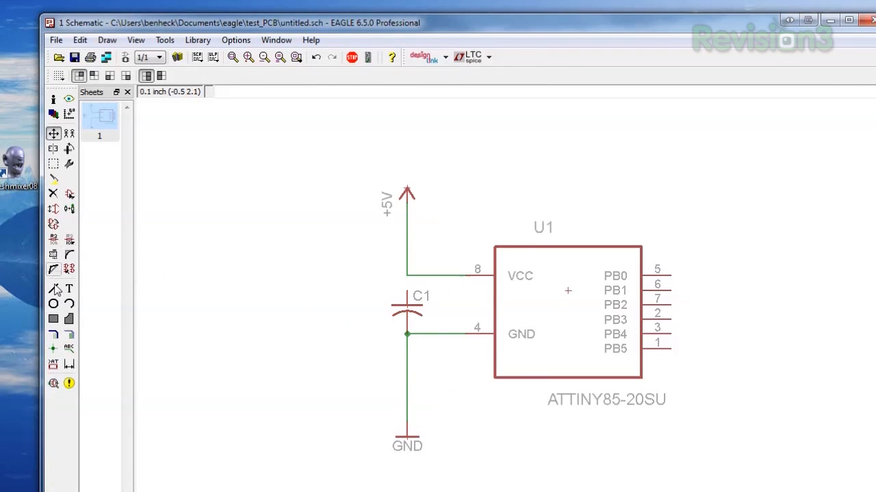
left_click(53, 289)
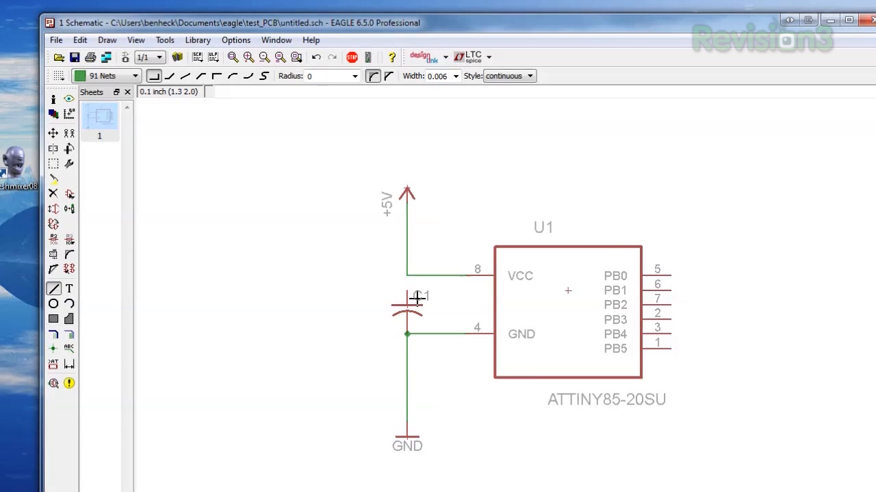